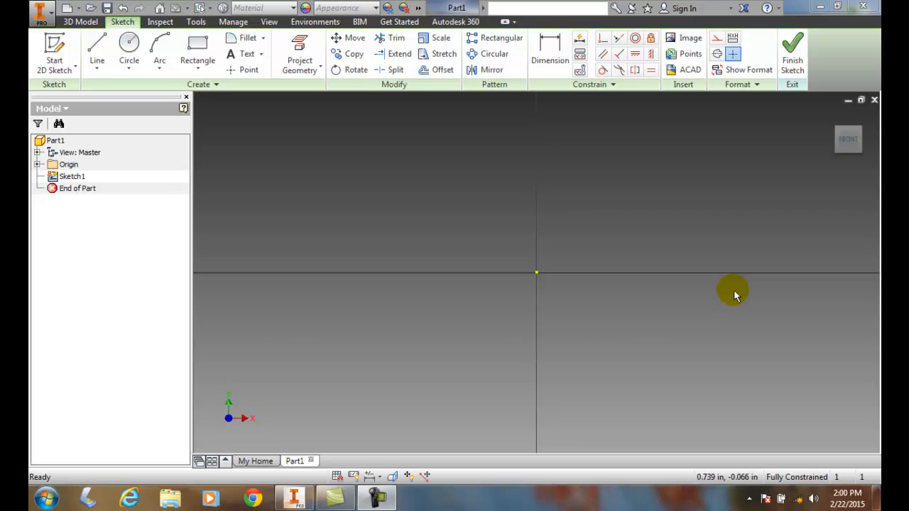
mouse_move(731, 283)
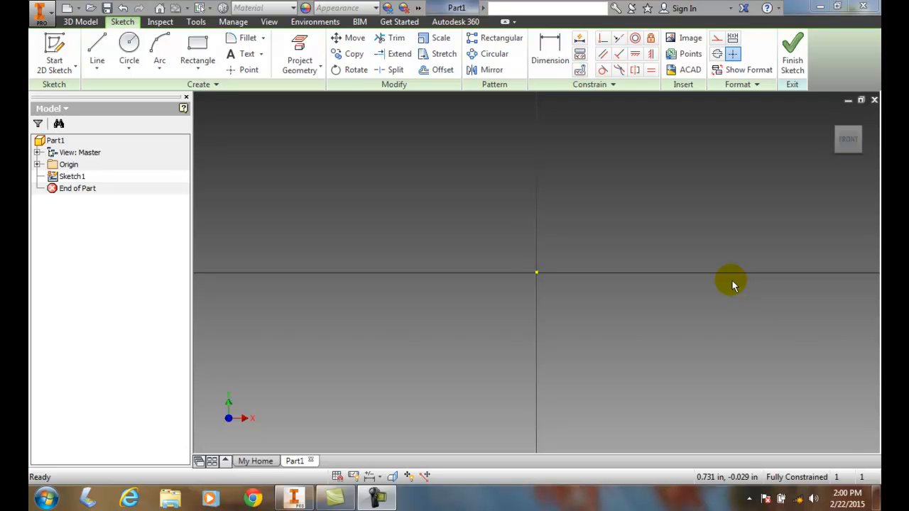
mouse_move(709, 277)
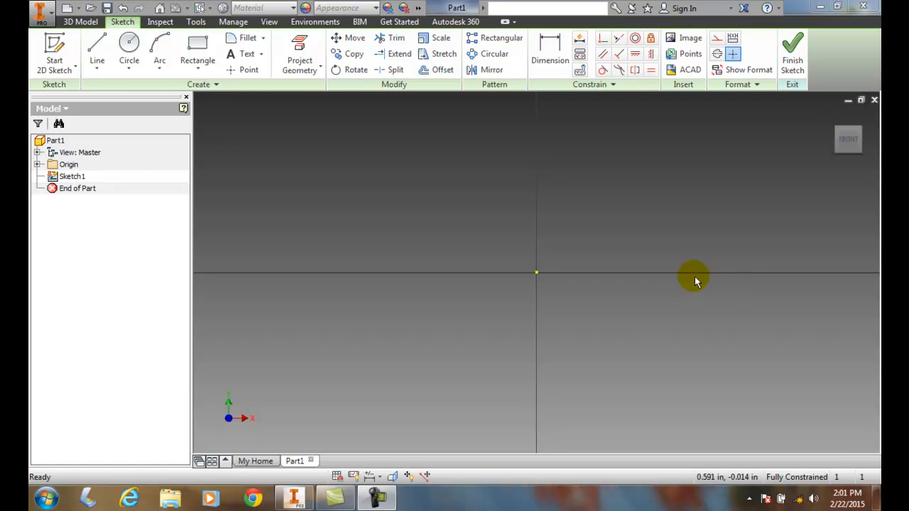
mouse_move(697, 266)
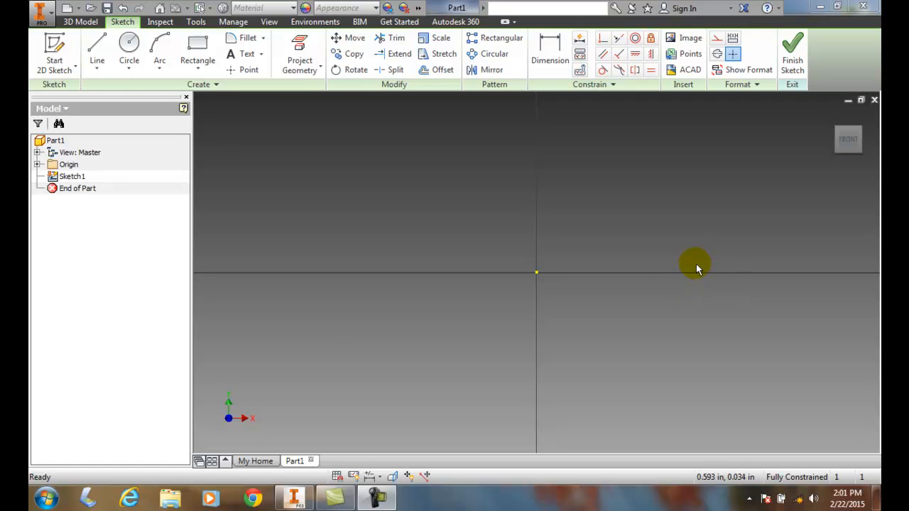
mouse_move(738, 155)
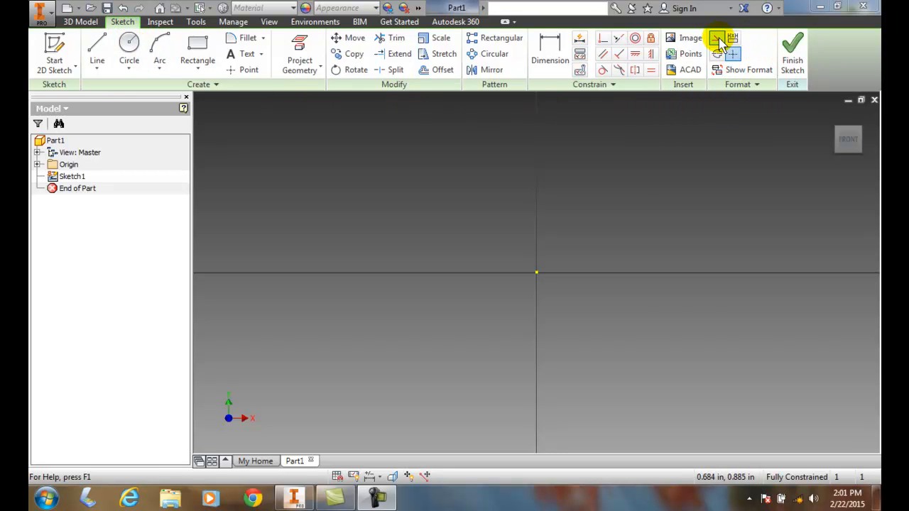
Switch on the Construction format so new geometry in Sketch1 is drawn as construction
click(723, 38)
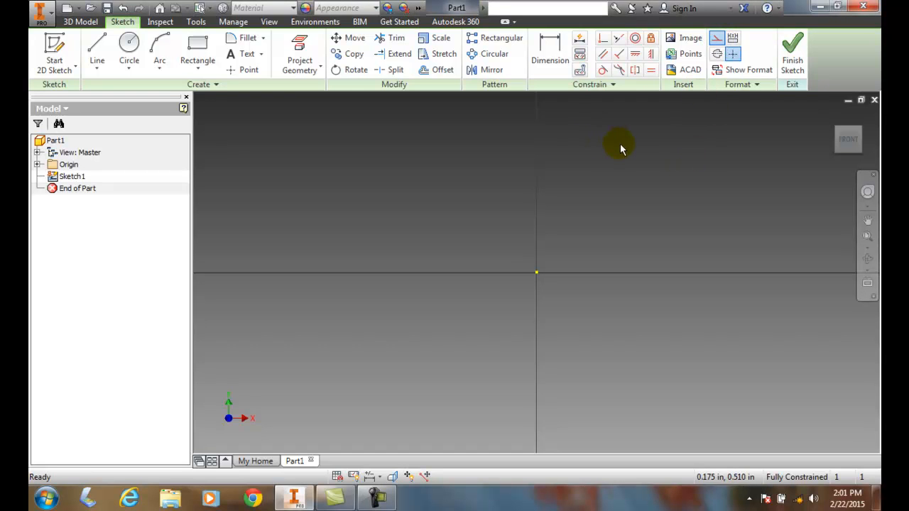
mouse_move(448, 188)
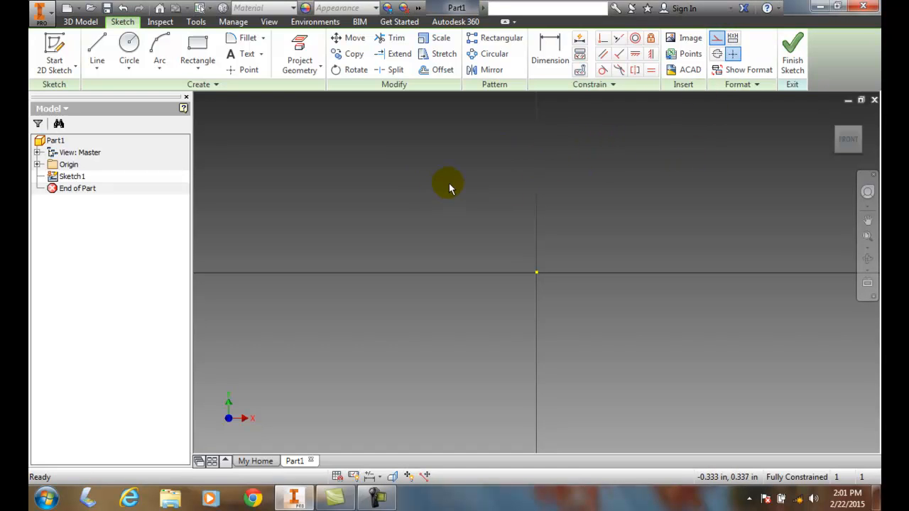
mouse_move(458, 186)
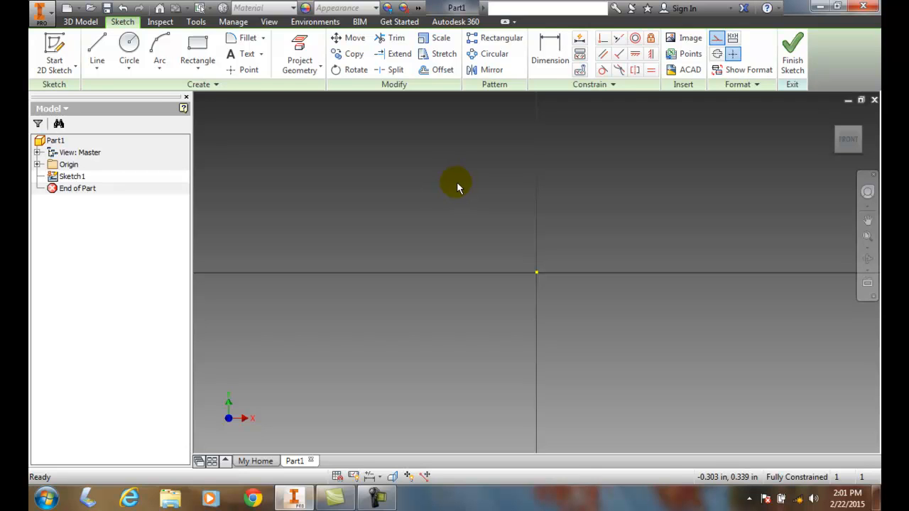
mouse_move(467, 196)
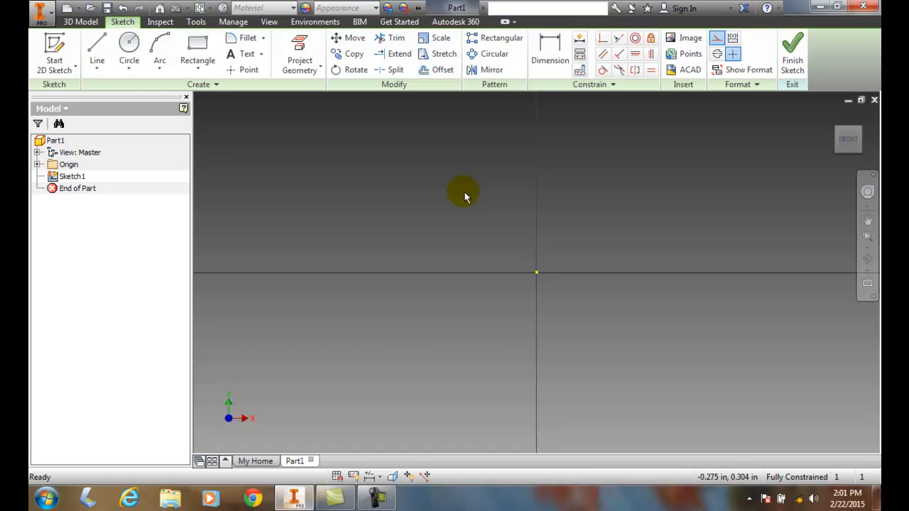
mouse_move(785, 134)
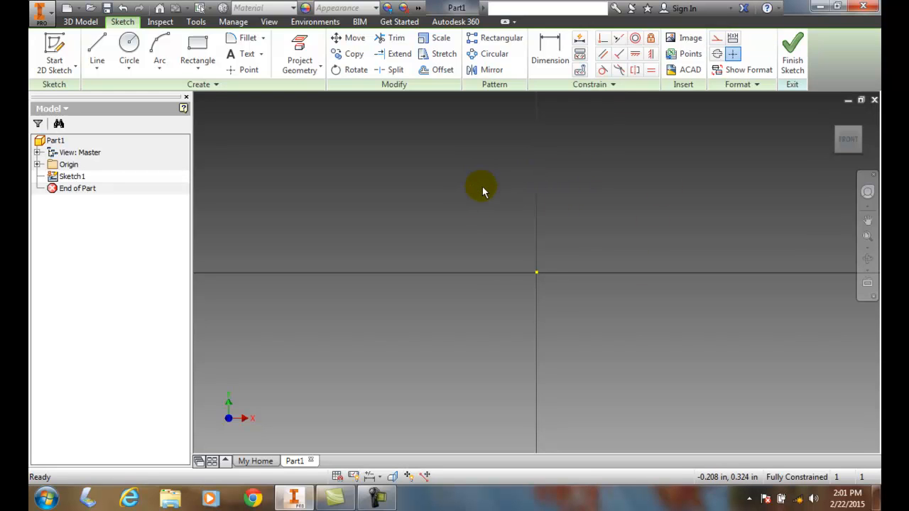
mouse_move(529, 265)
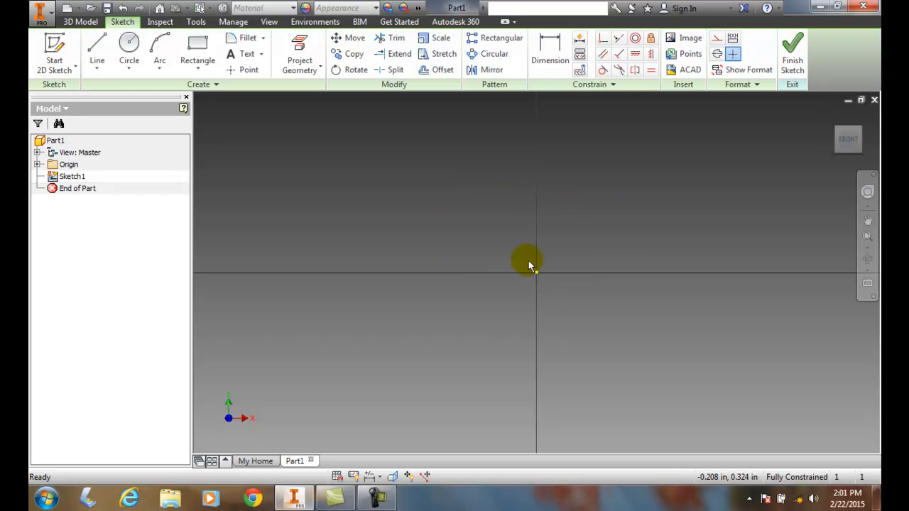
mouse_move(531, 250)
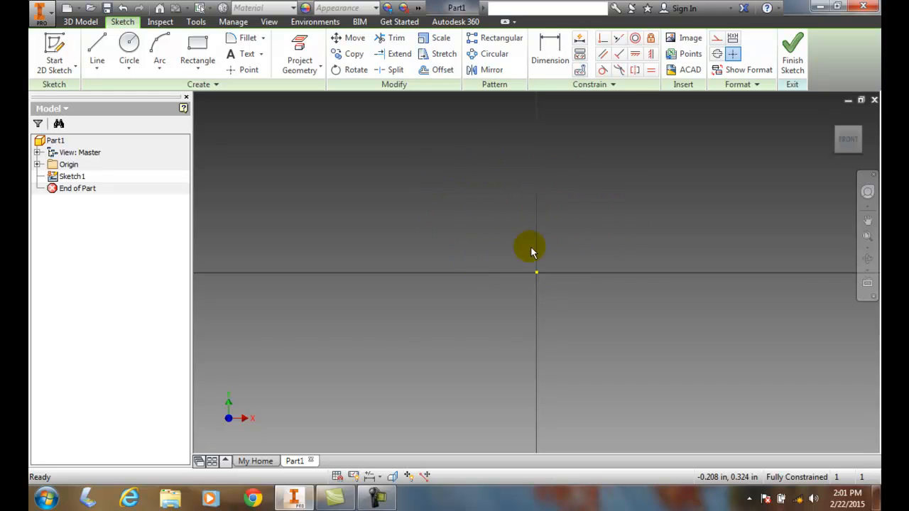
mouse_move(675, 130)
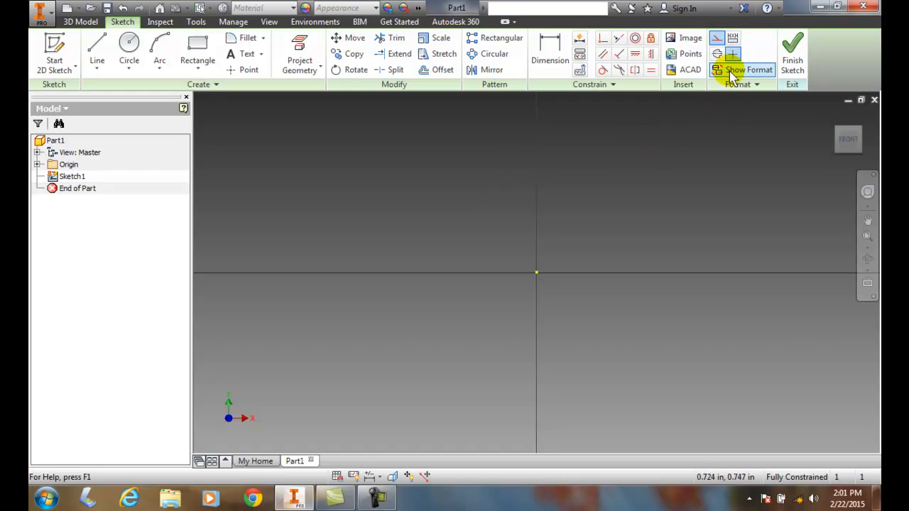
mouse_move(689, 54)
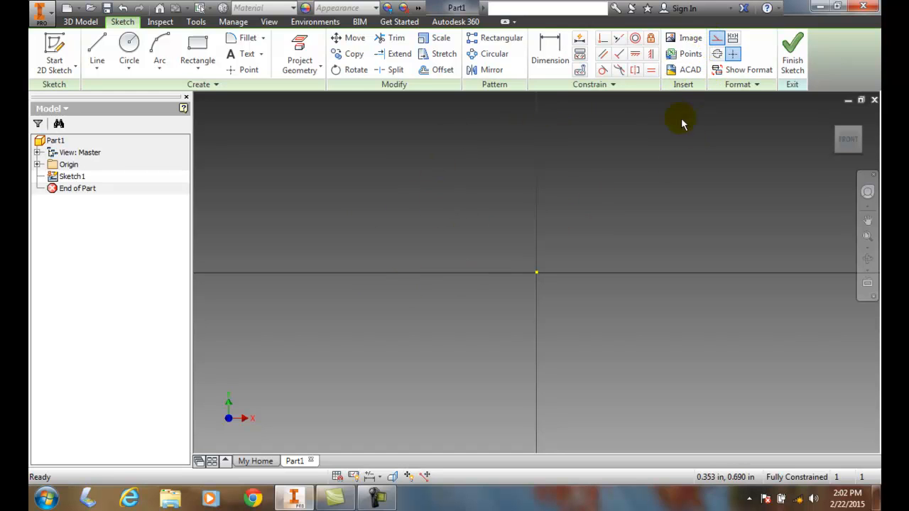
mouse_move(718, 40)
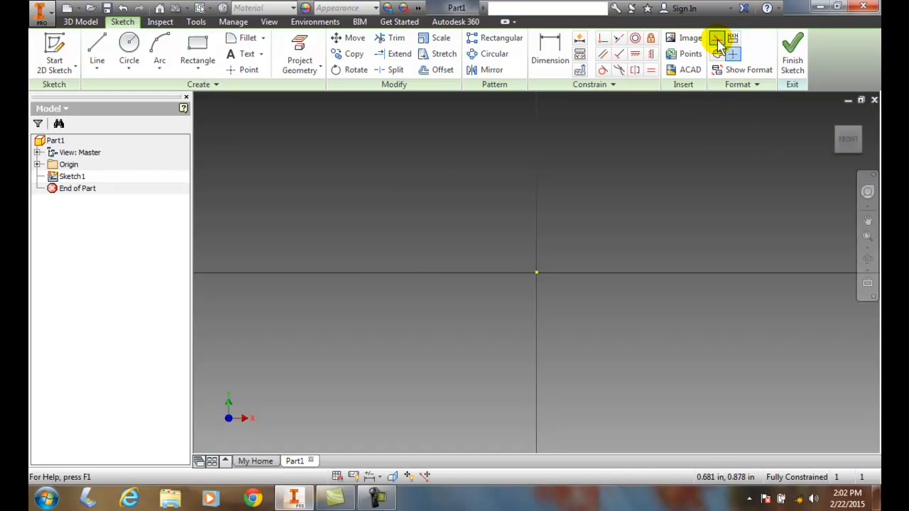
mouse_move(536, 176)
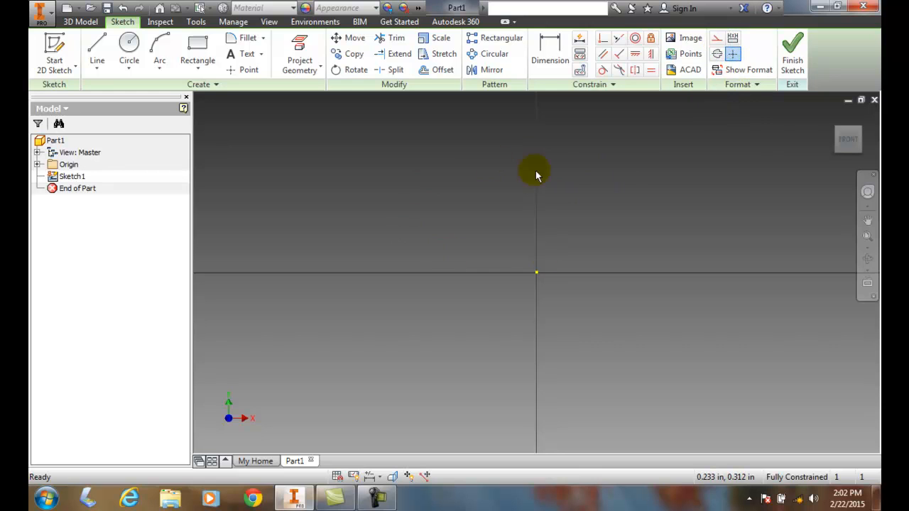
mouse_move(529, 217)
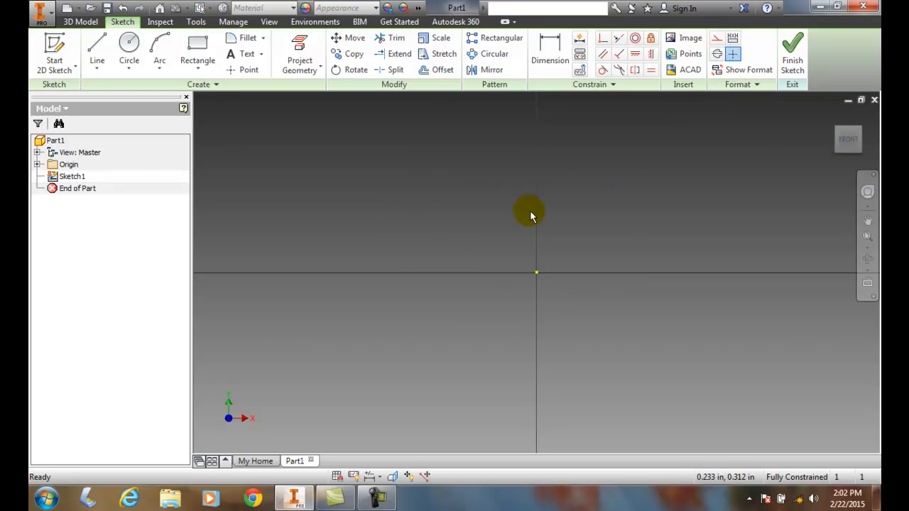
mouse_move(589, 238)
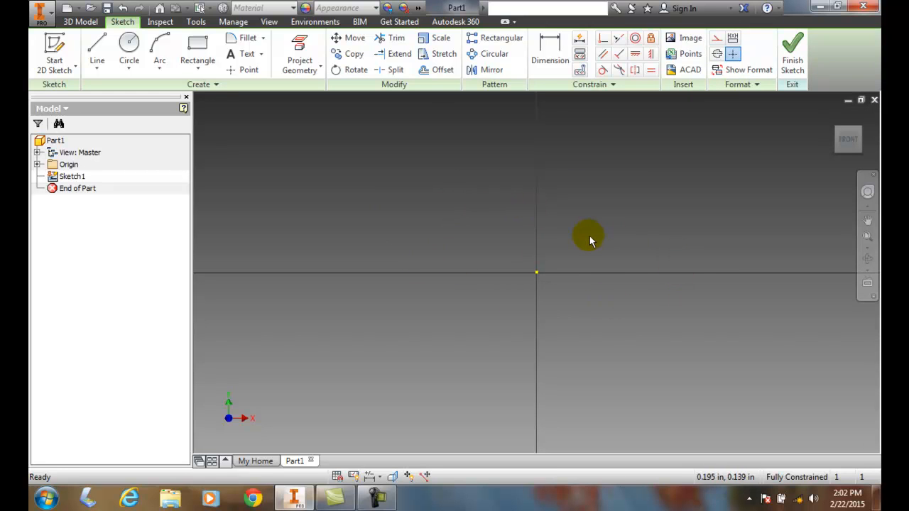